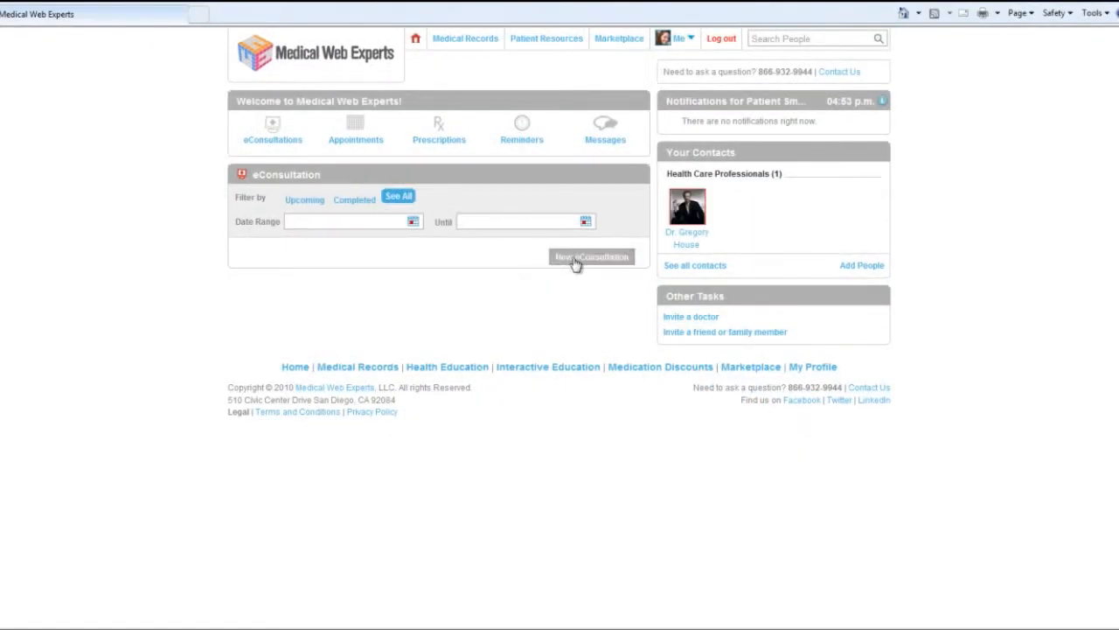
Draft a new Video/Instant Chat eConsultation with a comment asking to follow up on lab work.
left_click(591, 256)
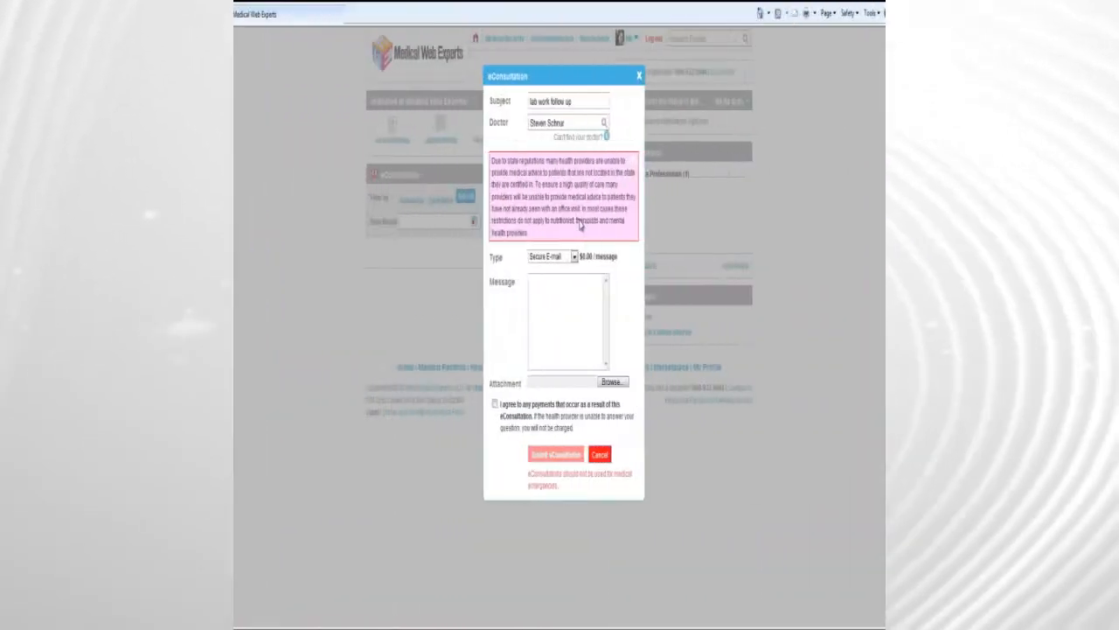
left_click(584, 256)
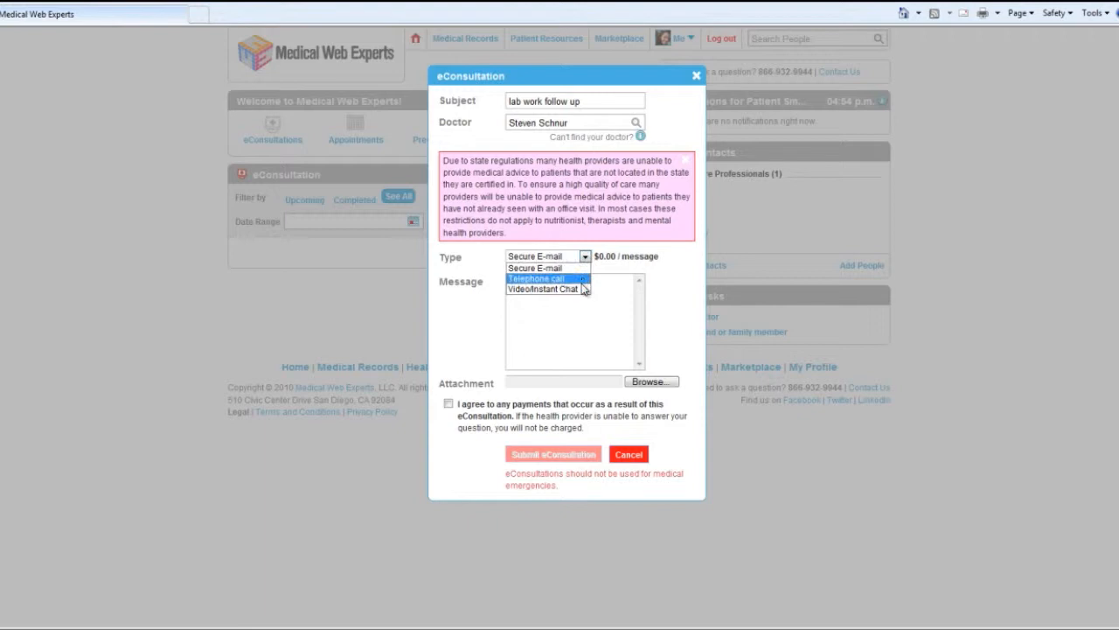
left_click(544, 290)
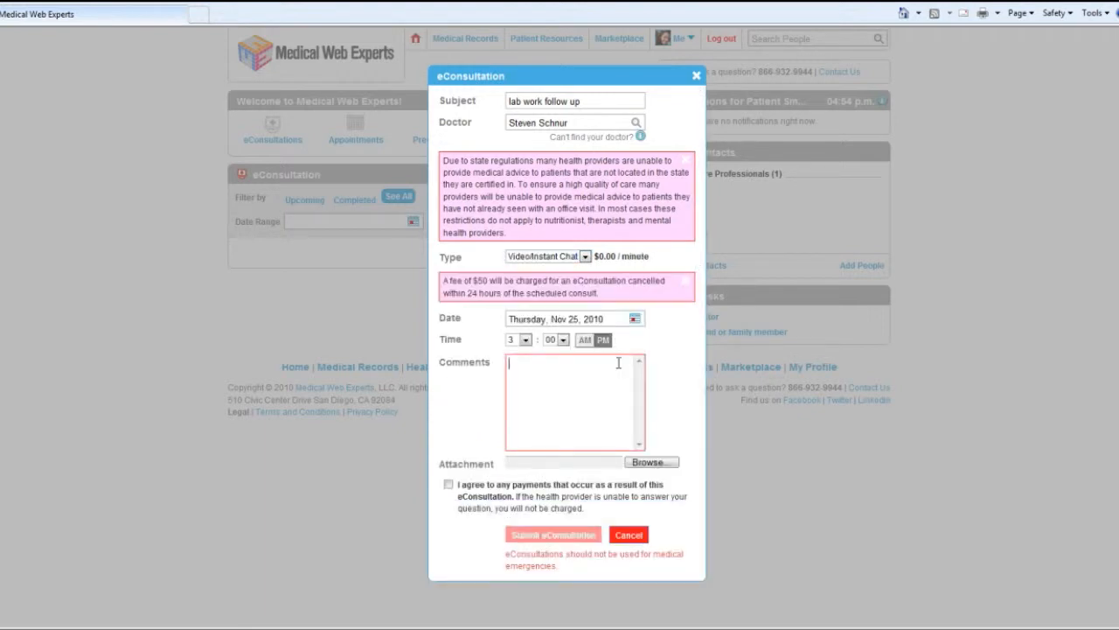
type("Hello, I would like to follow up with you on some lab work that was")
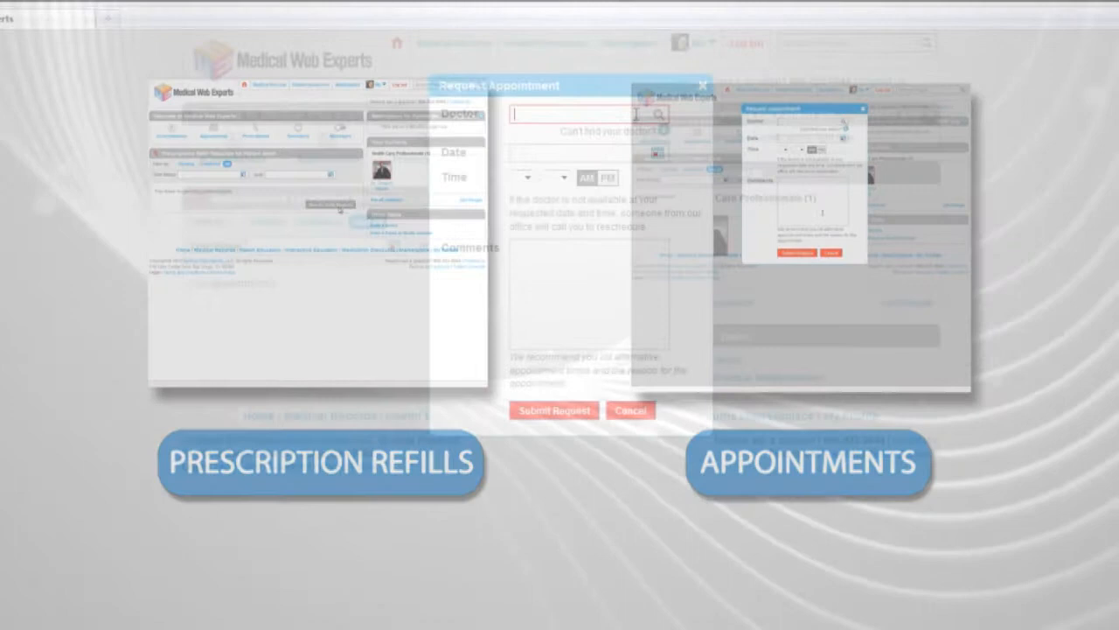
Search the Doctor field for 'house' and select the matching doctor for the appointment.
type("house")
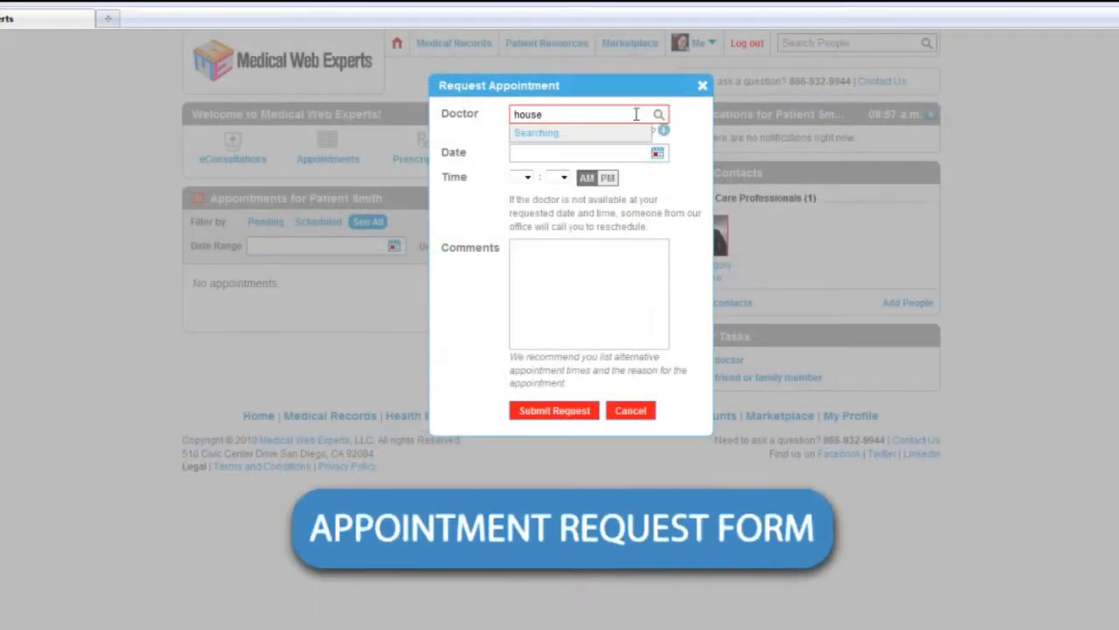
left_click(612, 282)
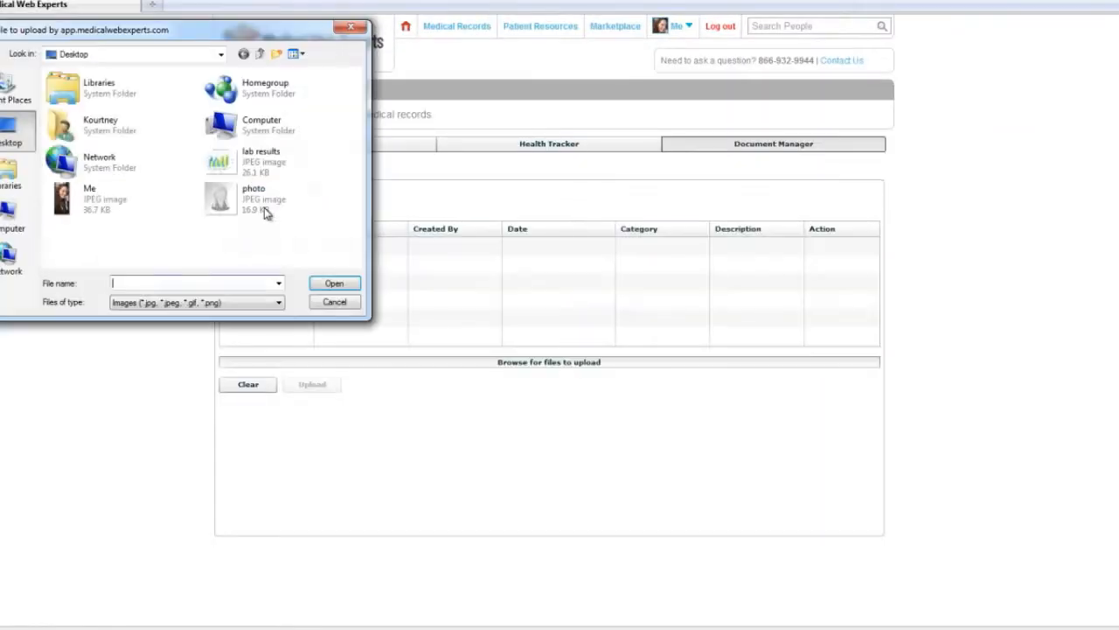
Select the lab results image and upload it to the Document Manager under Labs.
left_click(334, 283)
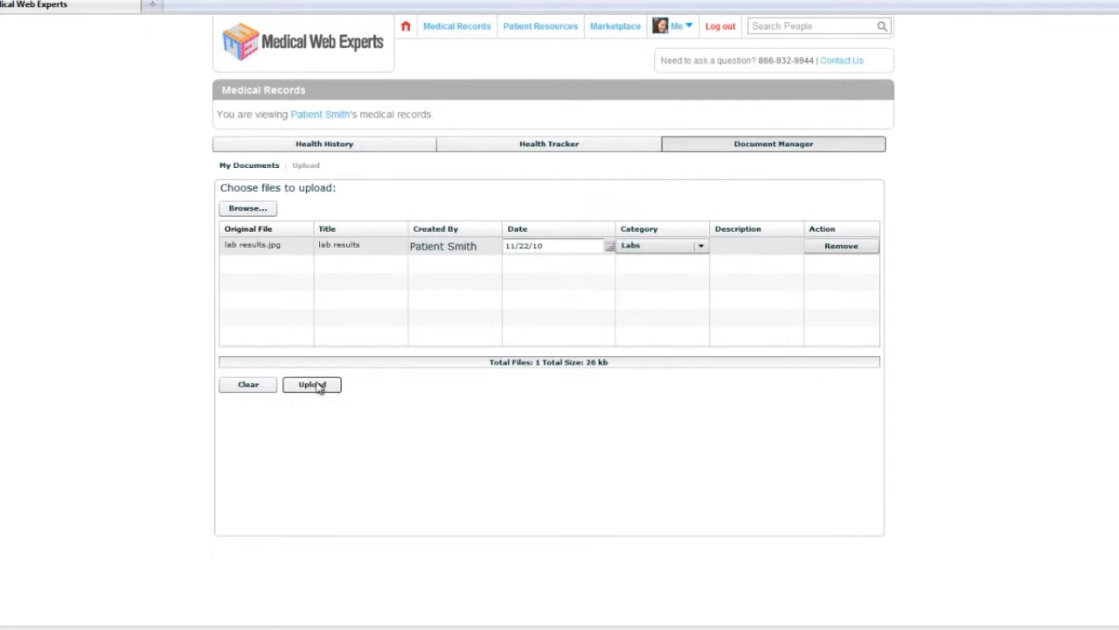
left_click(311, 385)
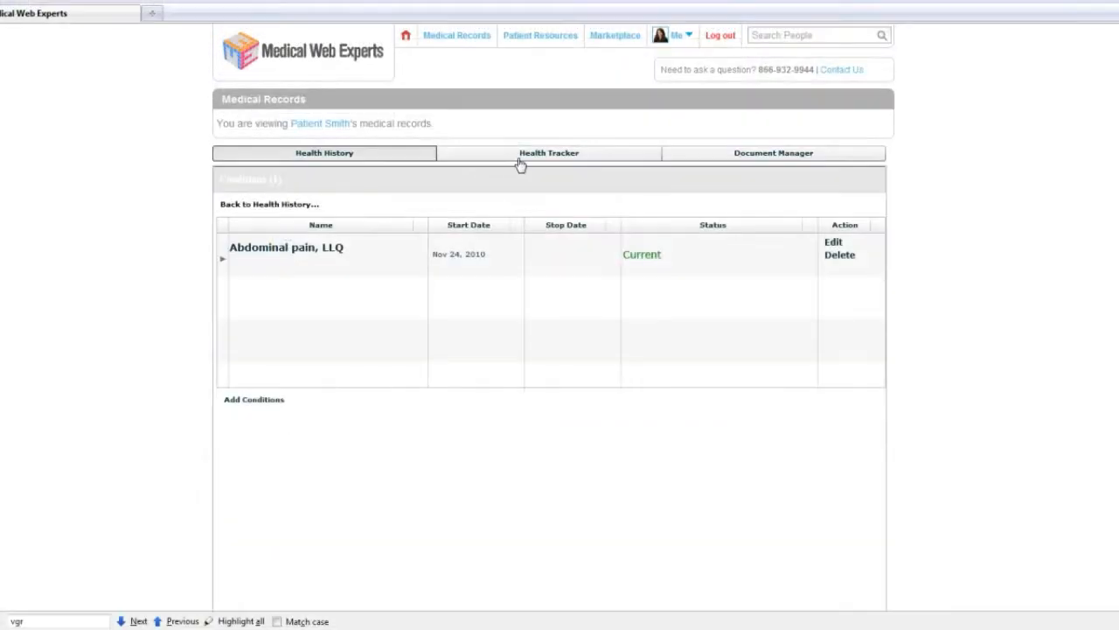
Show the Health Tracker and chart Temperature as the selected vital.
left_click(549, 153)
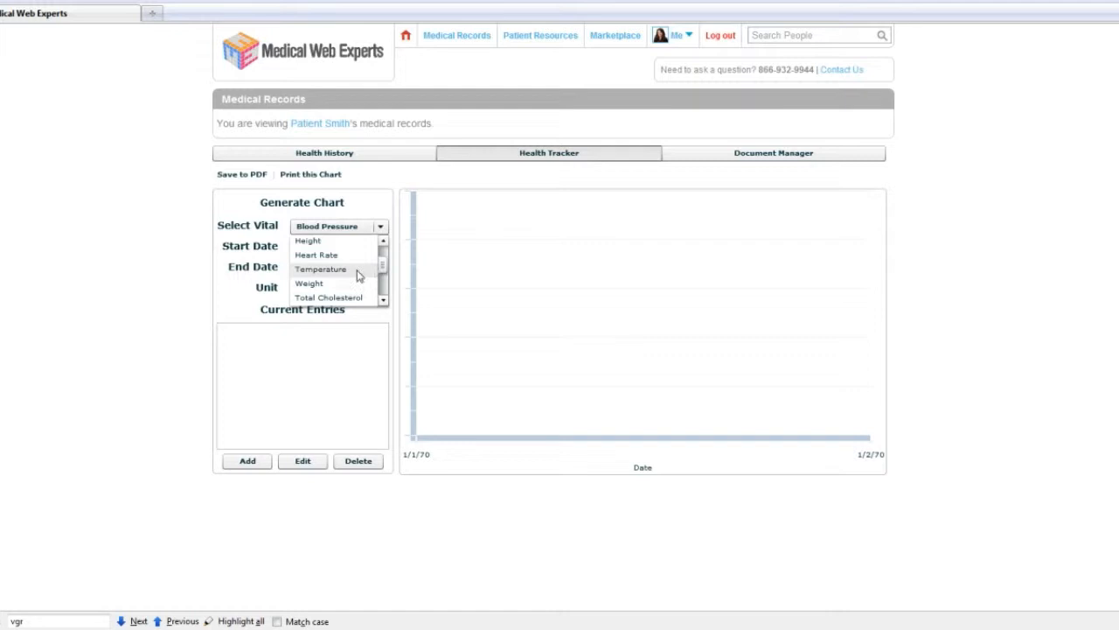
left_click(322, 269)
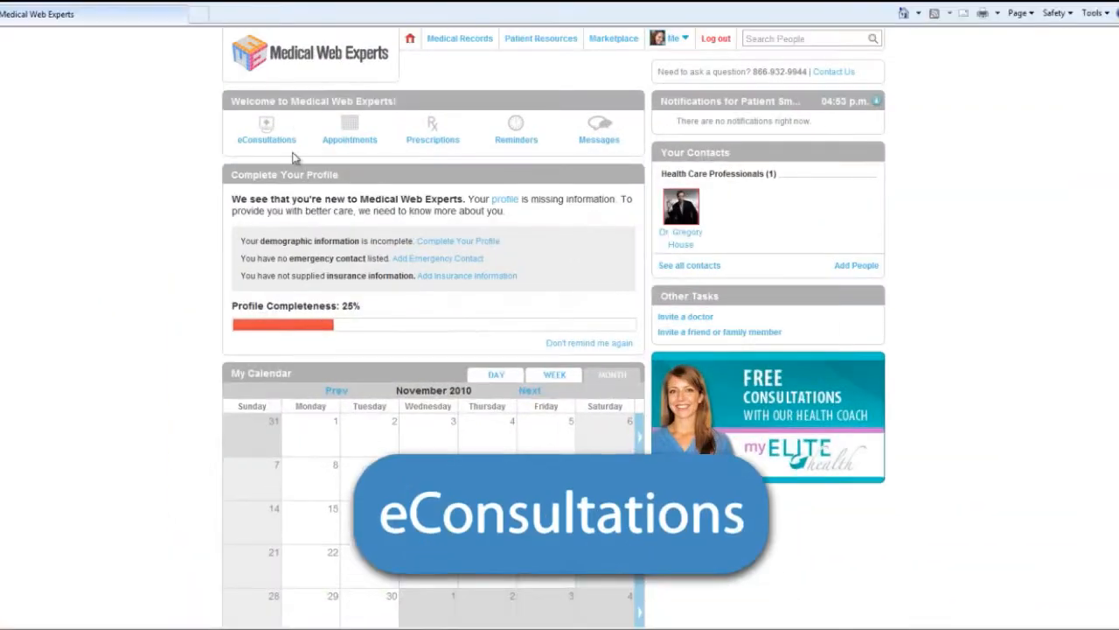
Go to the eConsultations list from the Welcome panel icon.
left_click(266, 132)
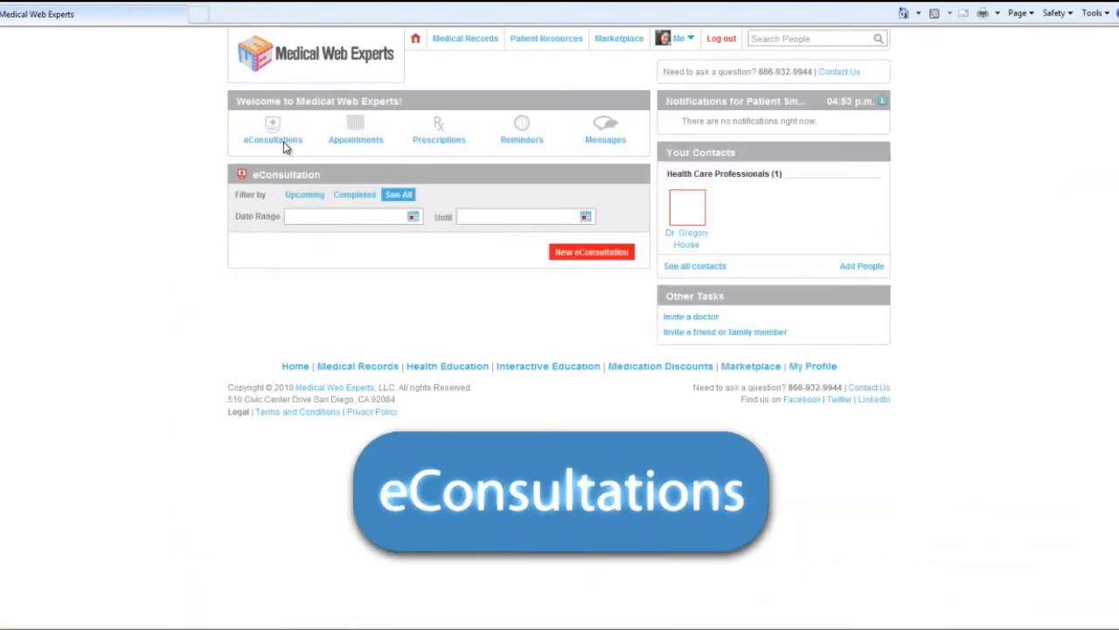